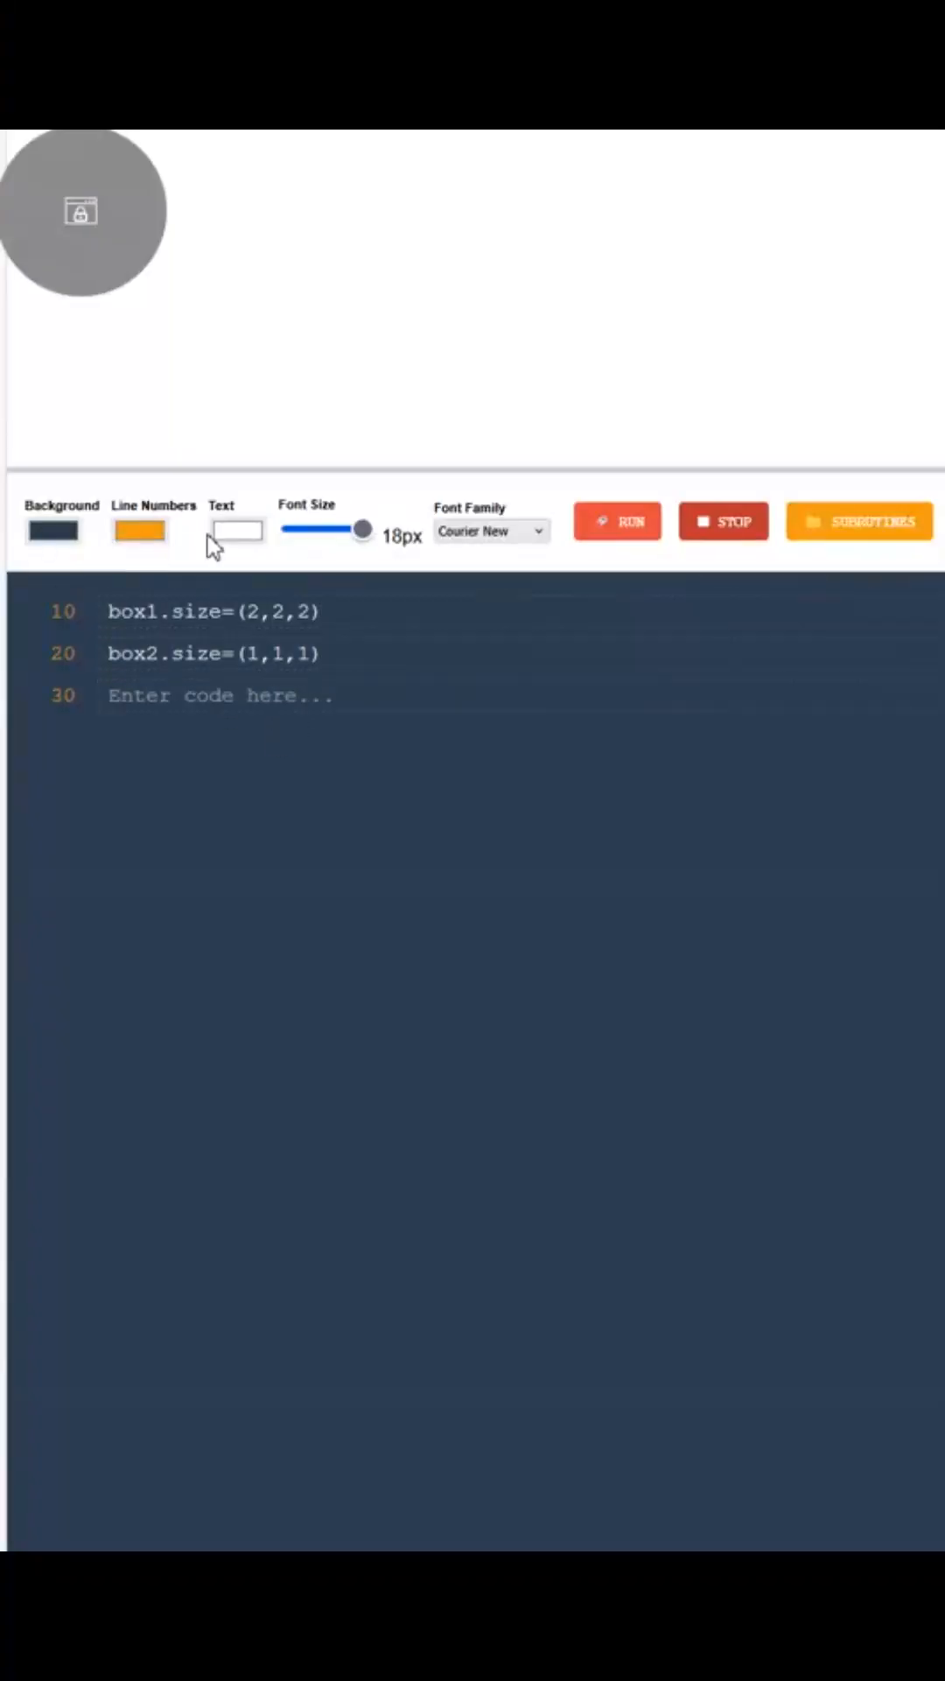
Size box3 to (1,1,1) and move the boxes to (0,2,0), (0,2,5) and (0,2,-5)
type("box3.size=(1,1,1)")
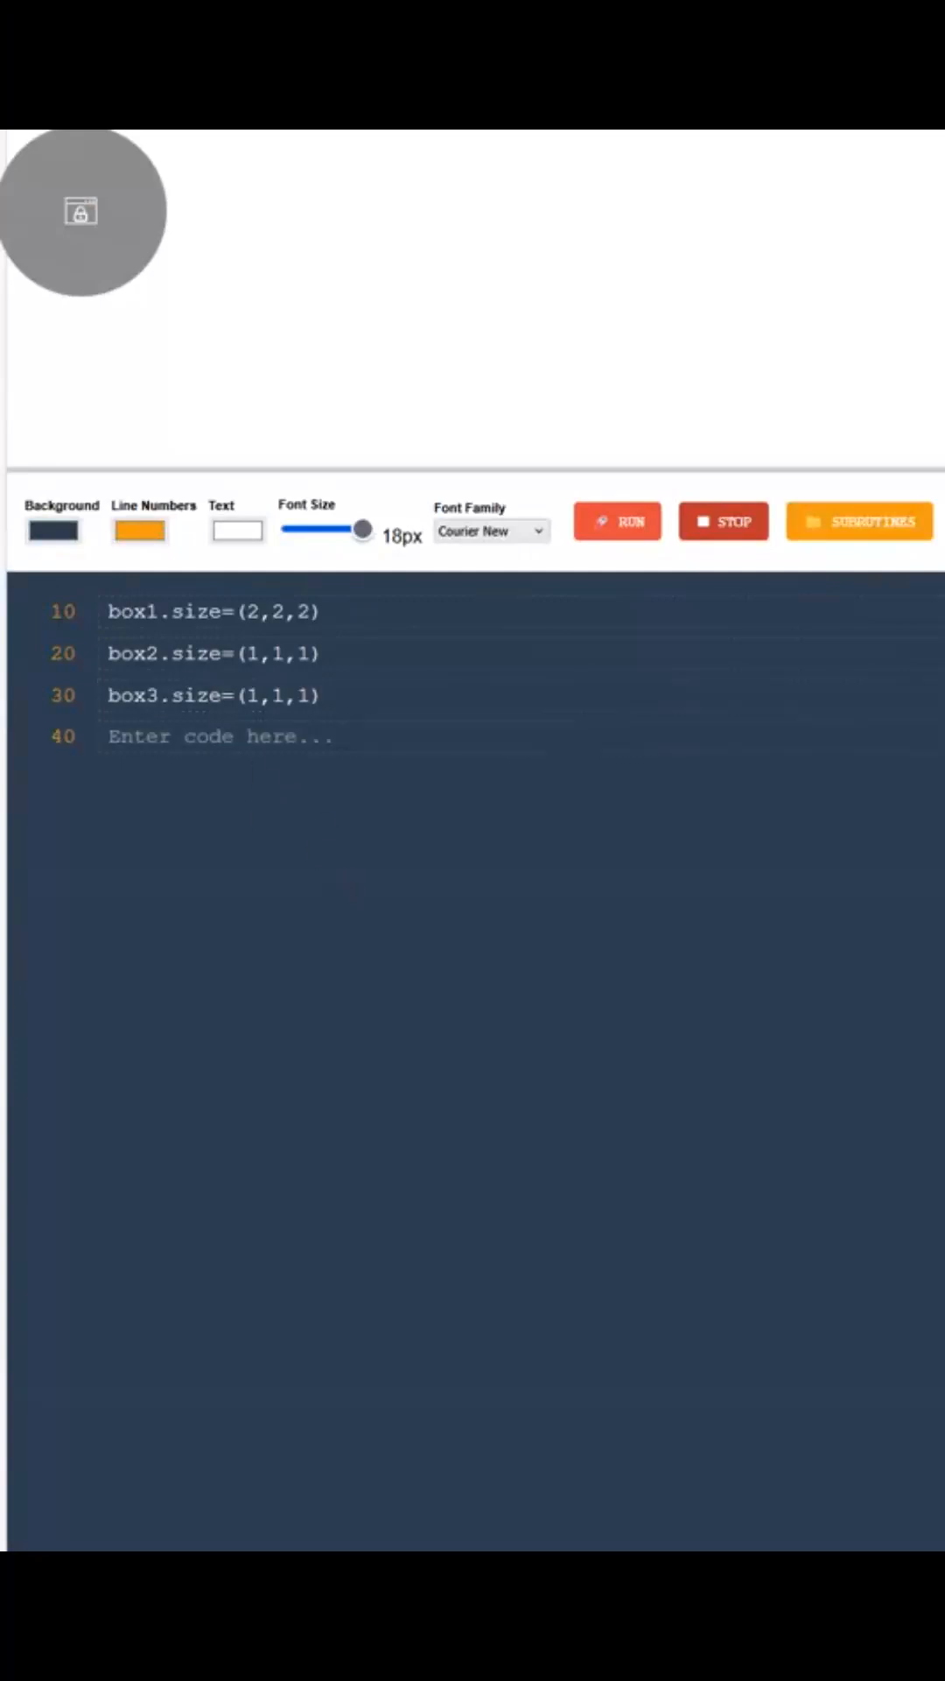
type("box1.move=(0,2,0)")
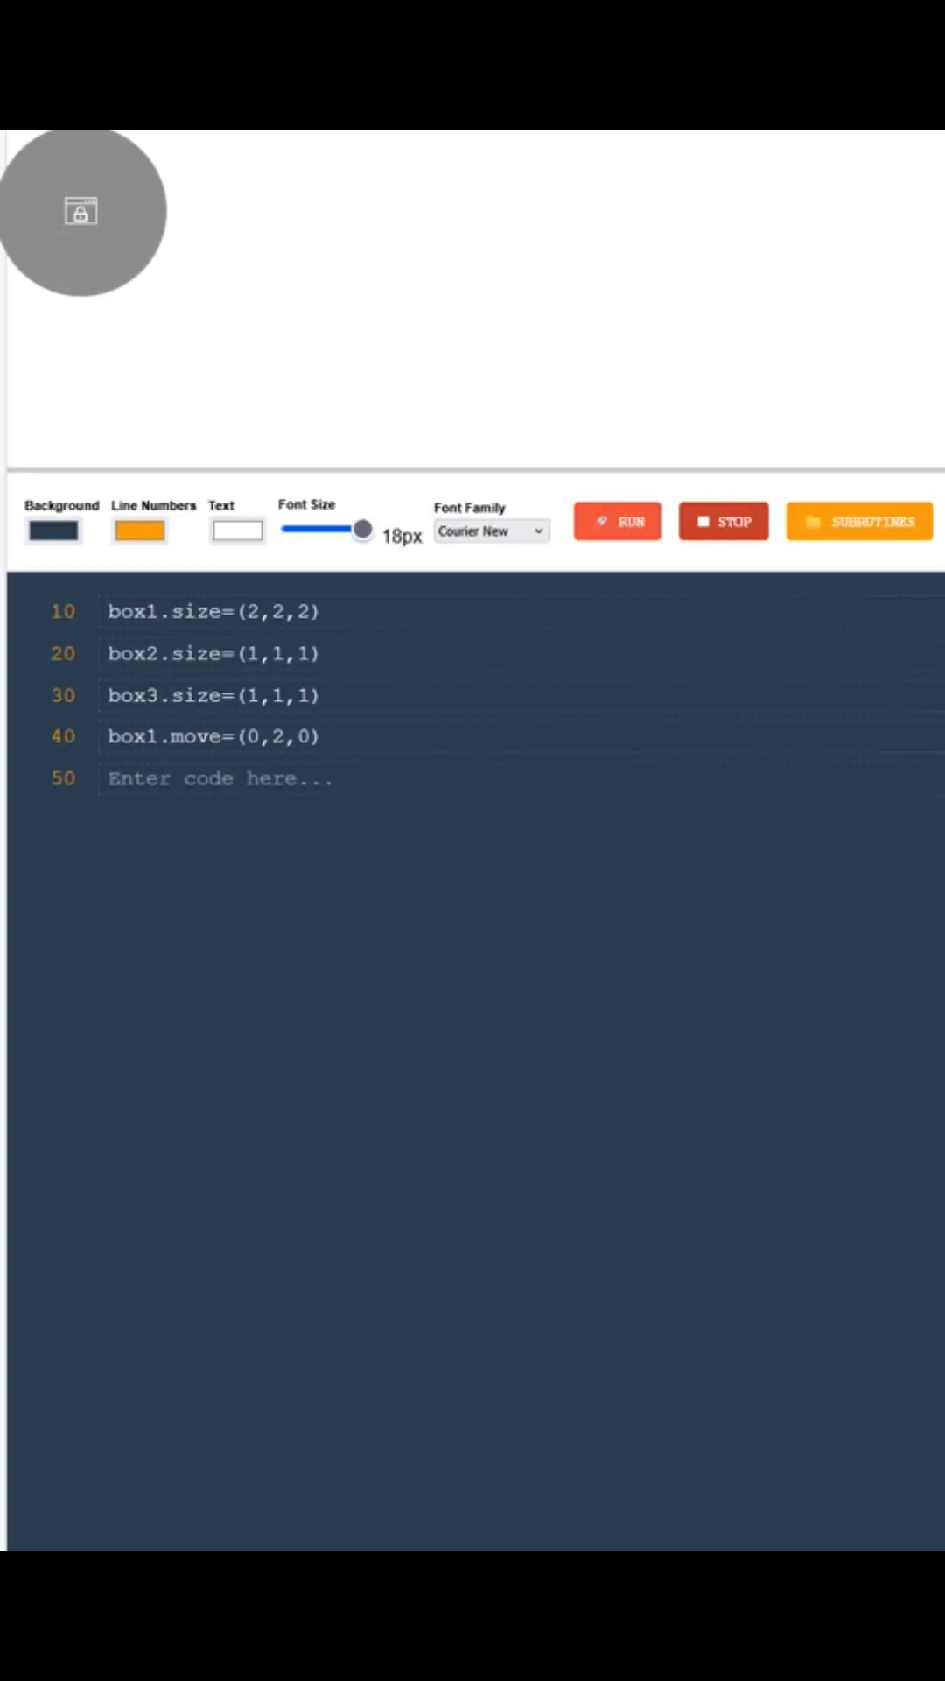
type("box2.move=(0,2,5)")
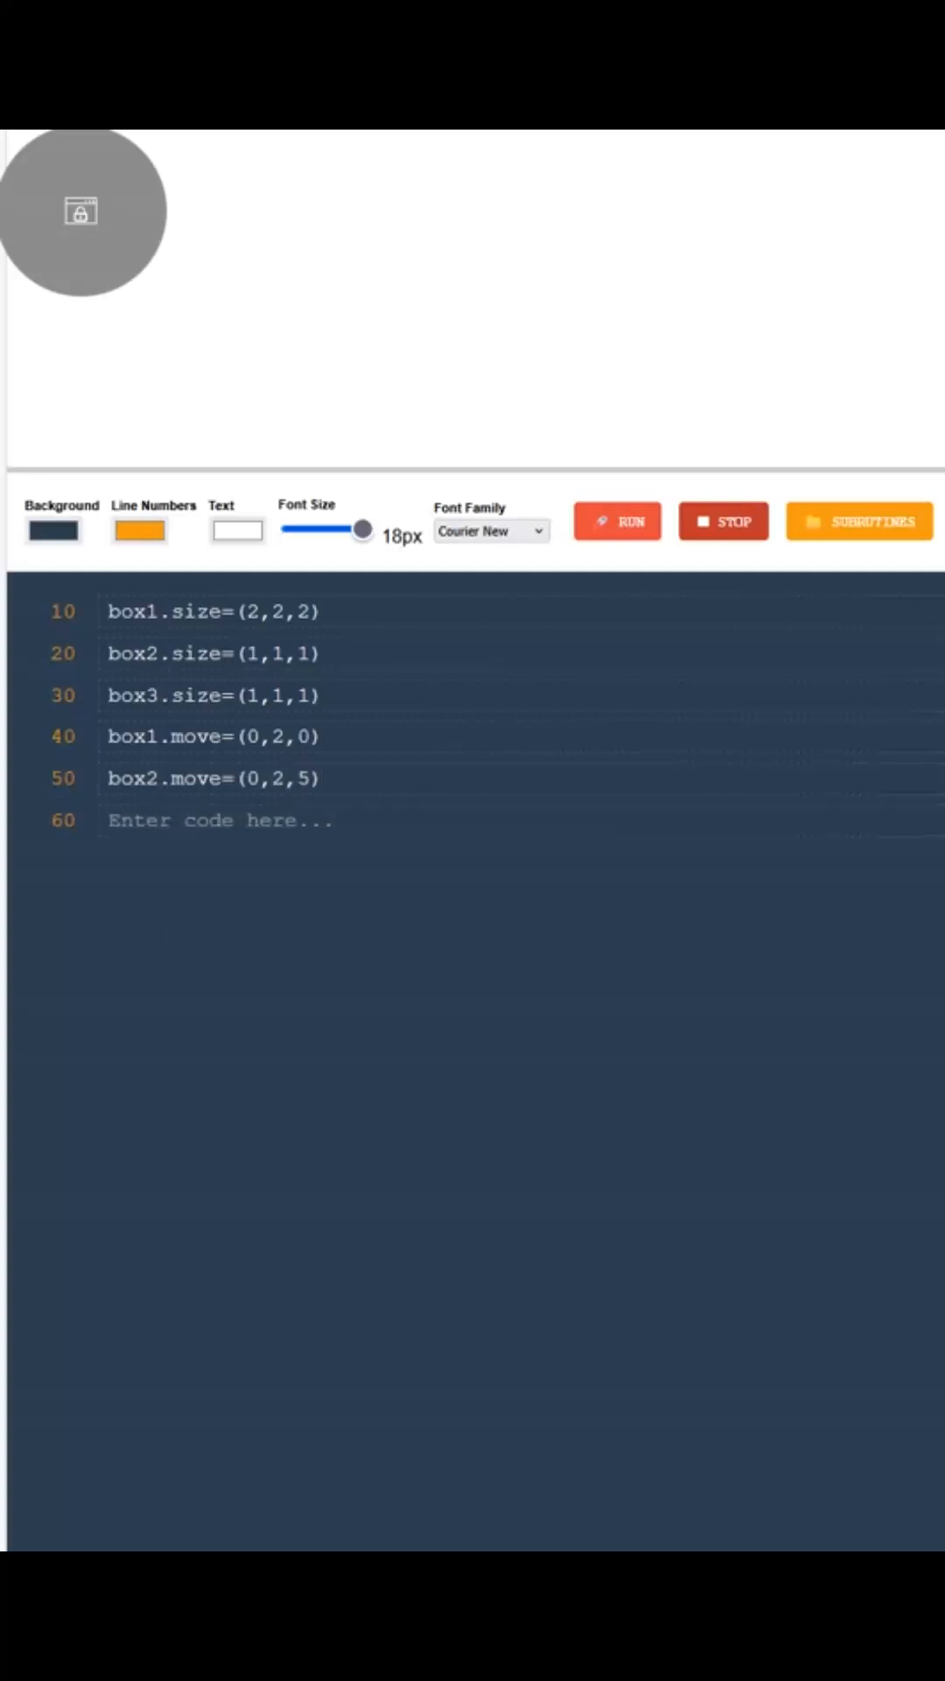
type("box3.move=(0,2,-5)")
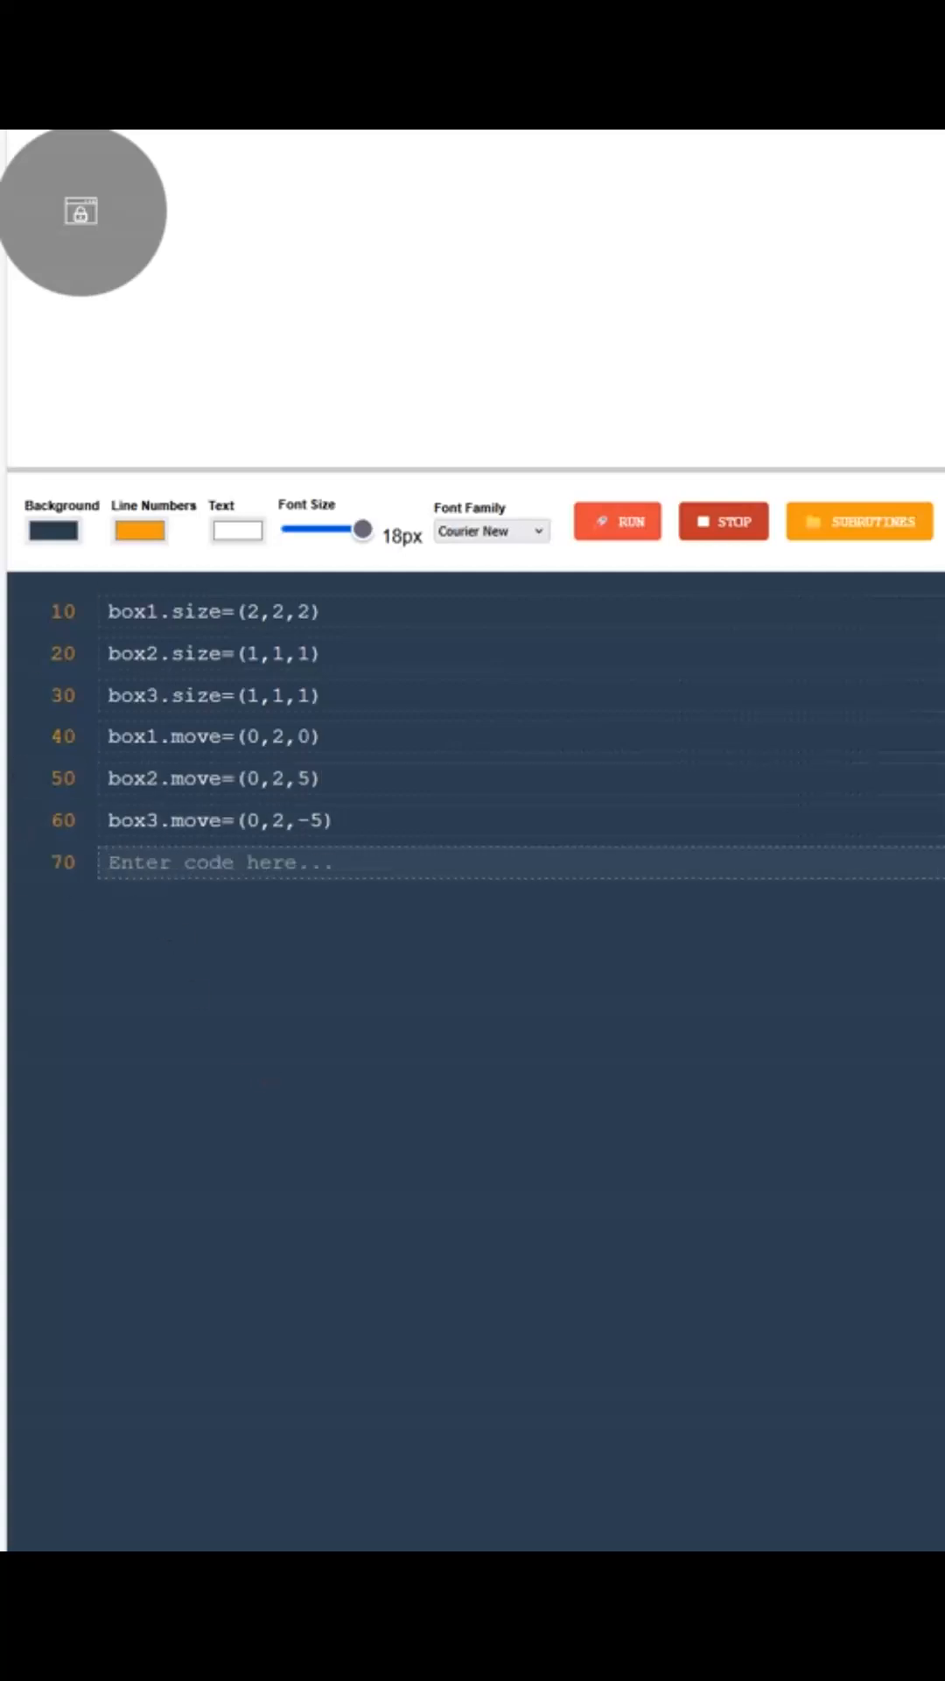
Colour box1 red, box2 blue, box3 green and end the setup with render
type("box1.color=red")
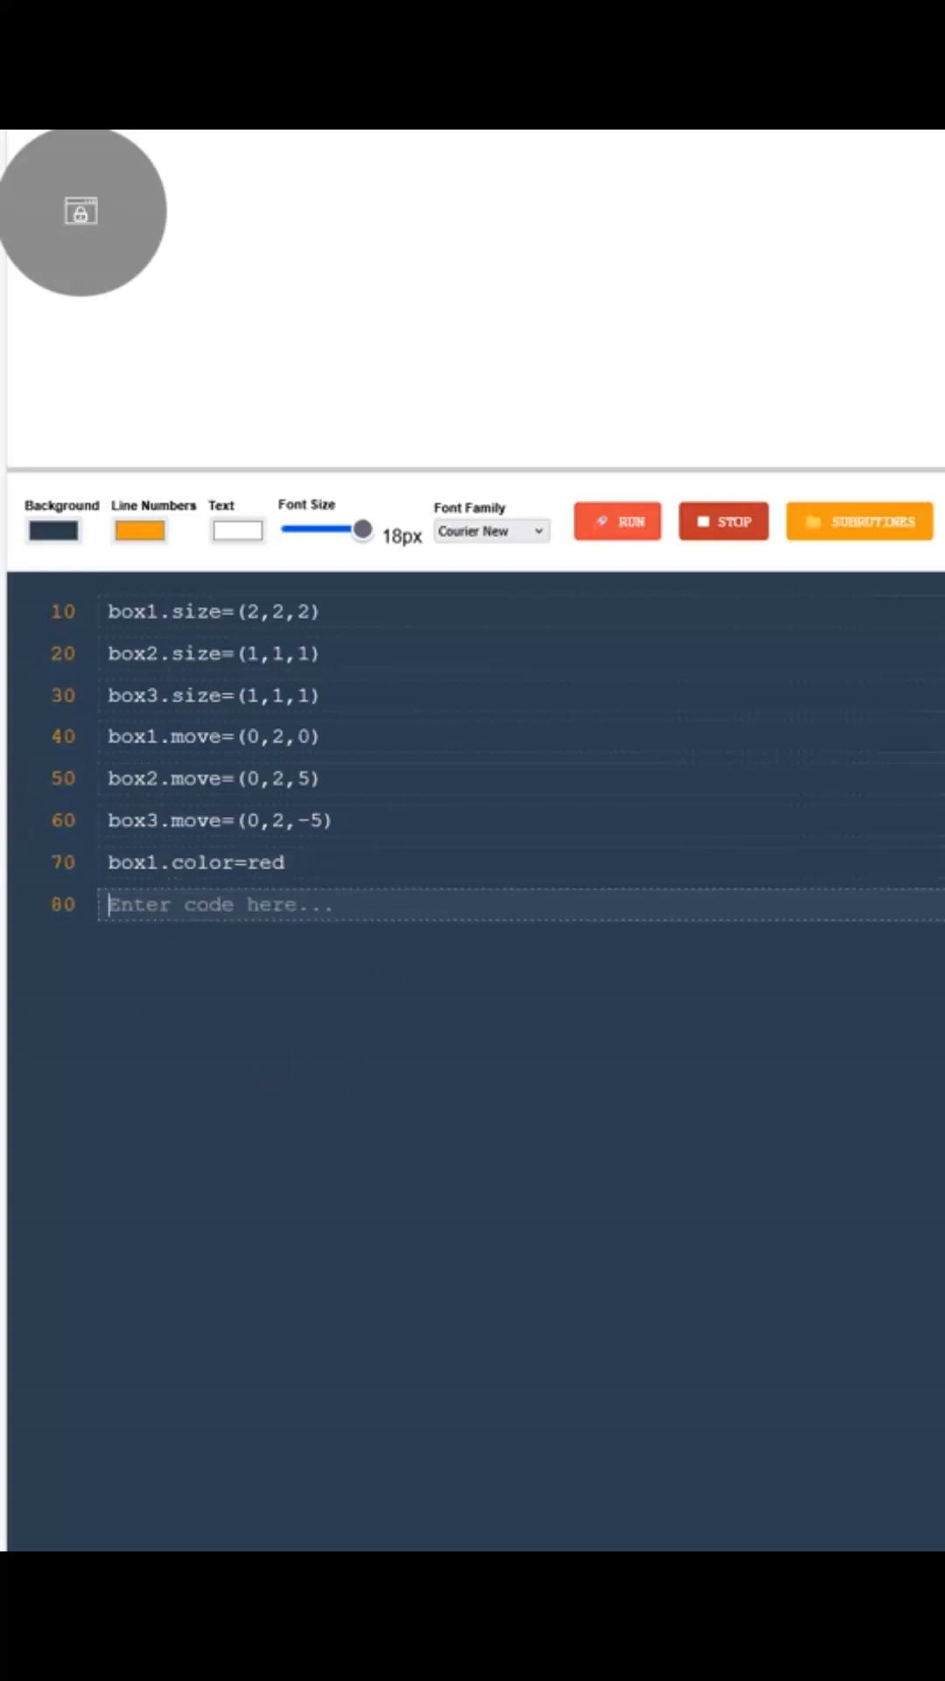
type("box2.color=blue")
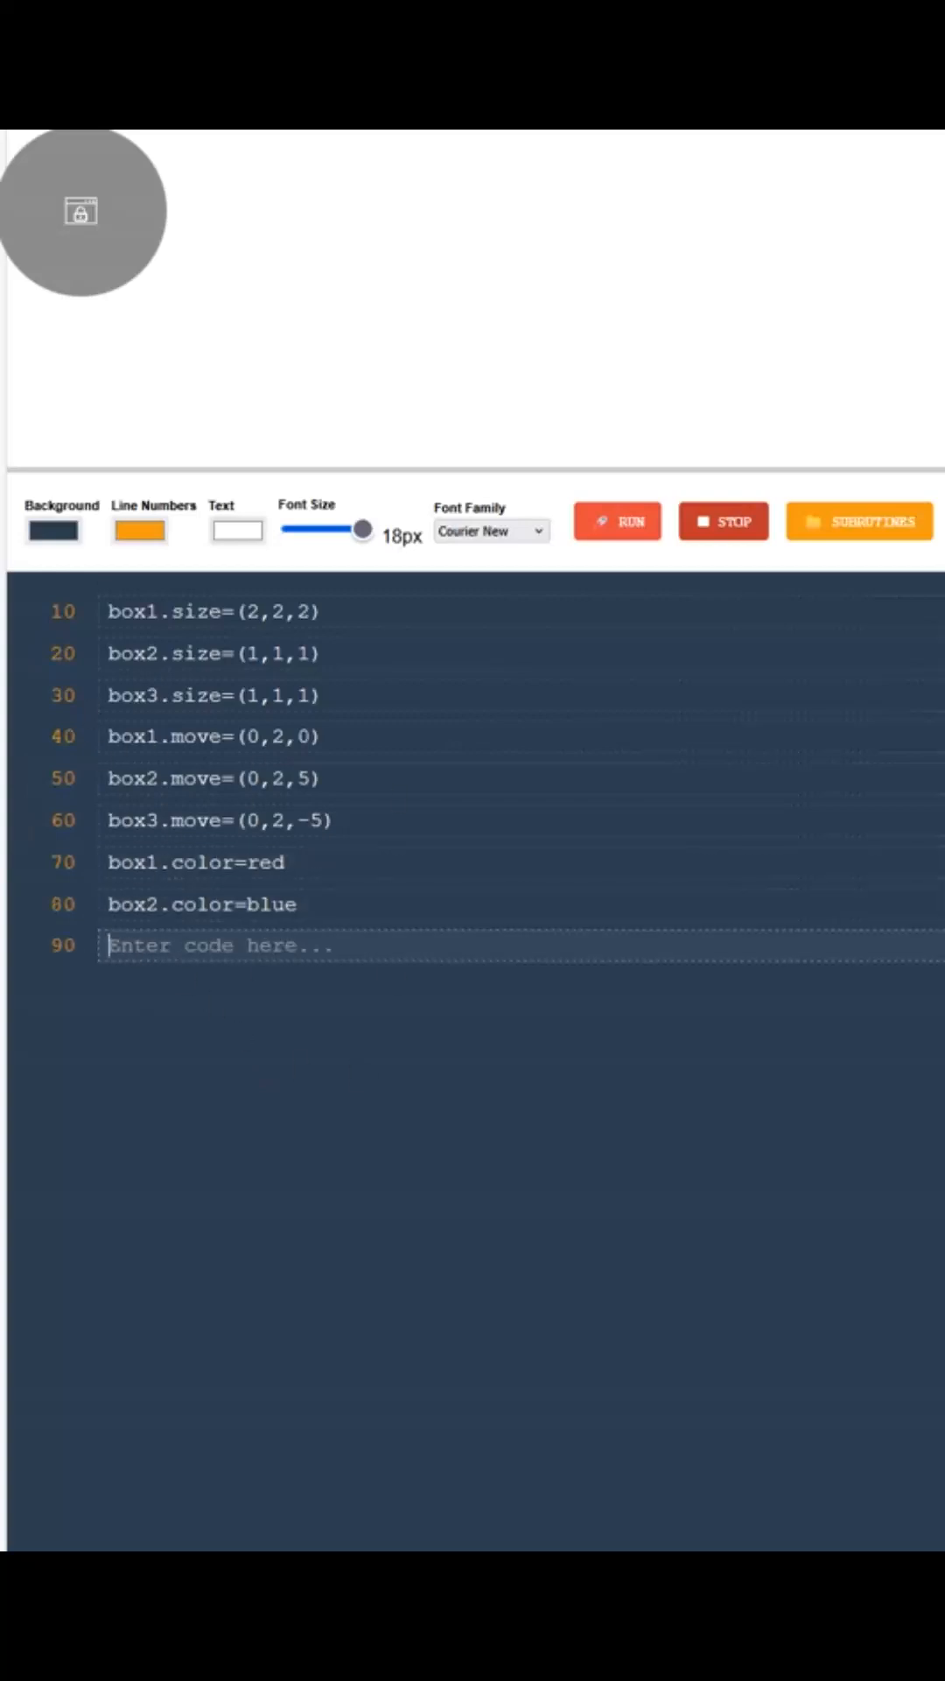
type("box3.color=green")
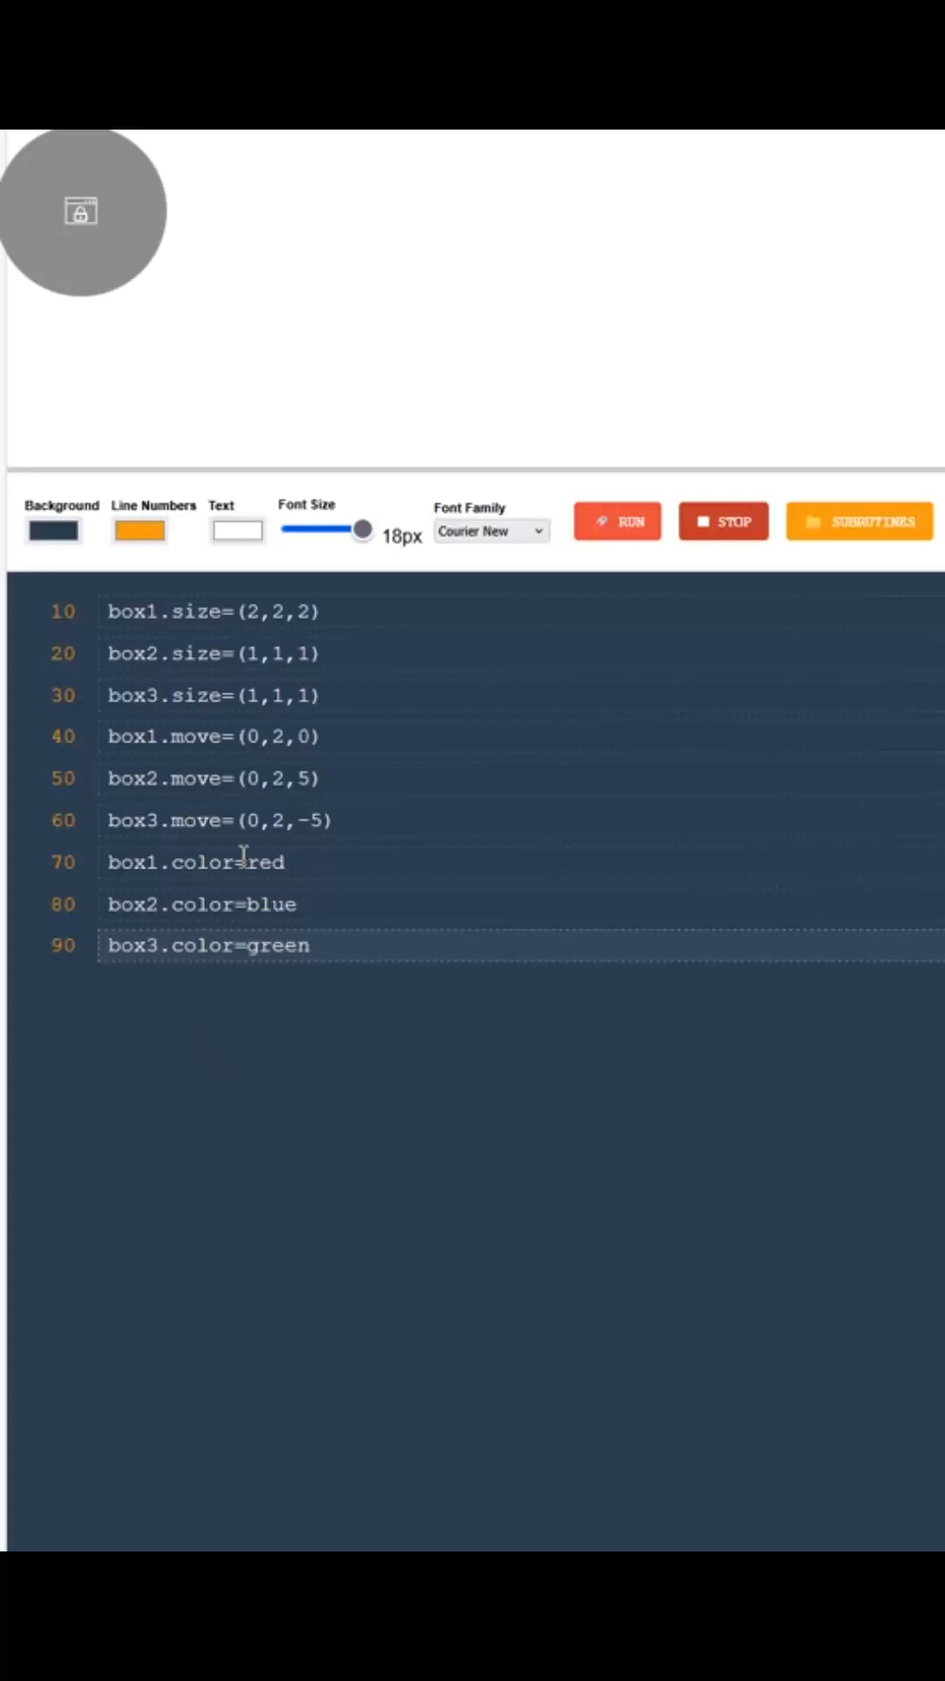
type("render")
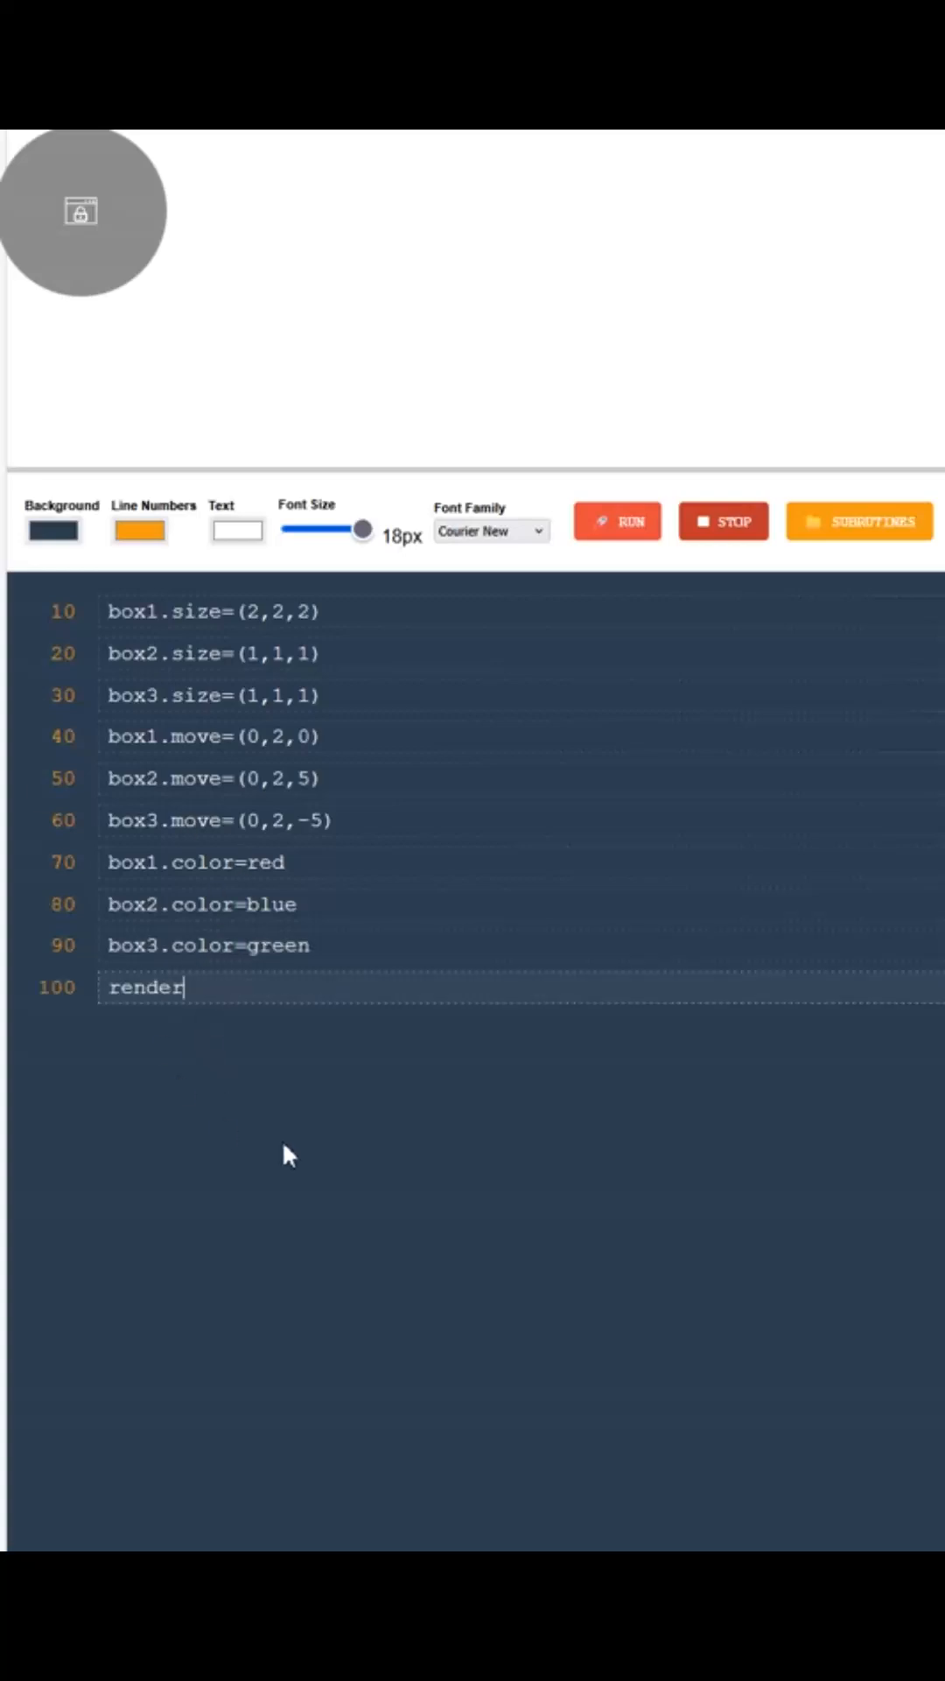
Place the cursor below render for the remark and glue box1.b1 to box2.b1 lines
left_click(616, 522)
type("glue box1.b1 to box2.b1=true")
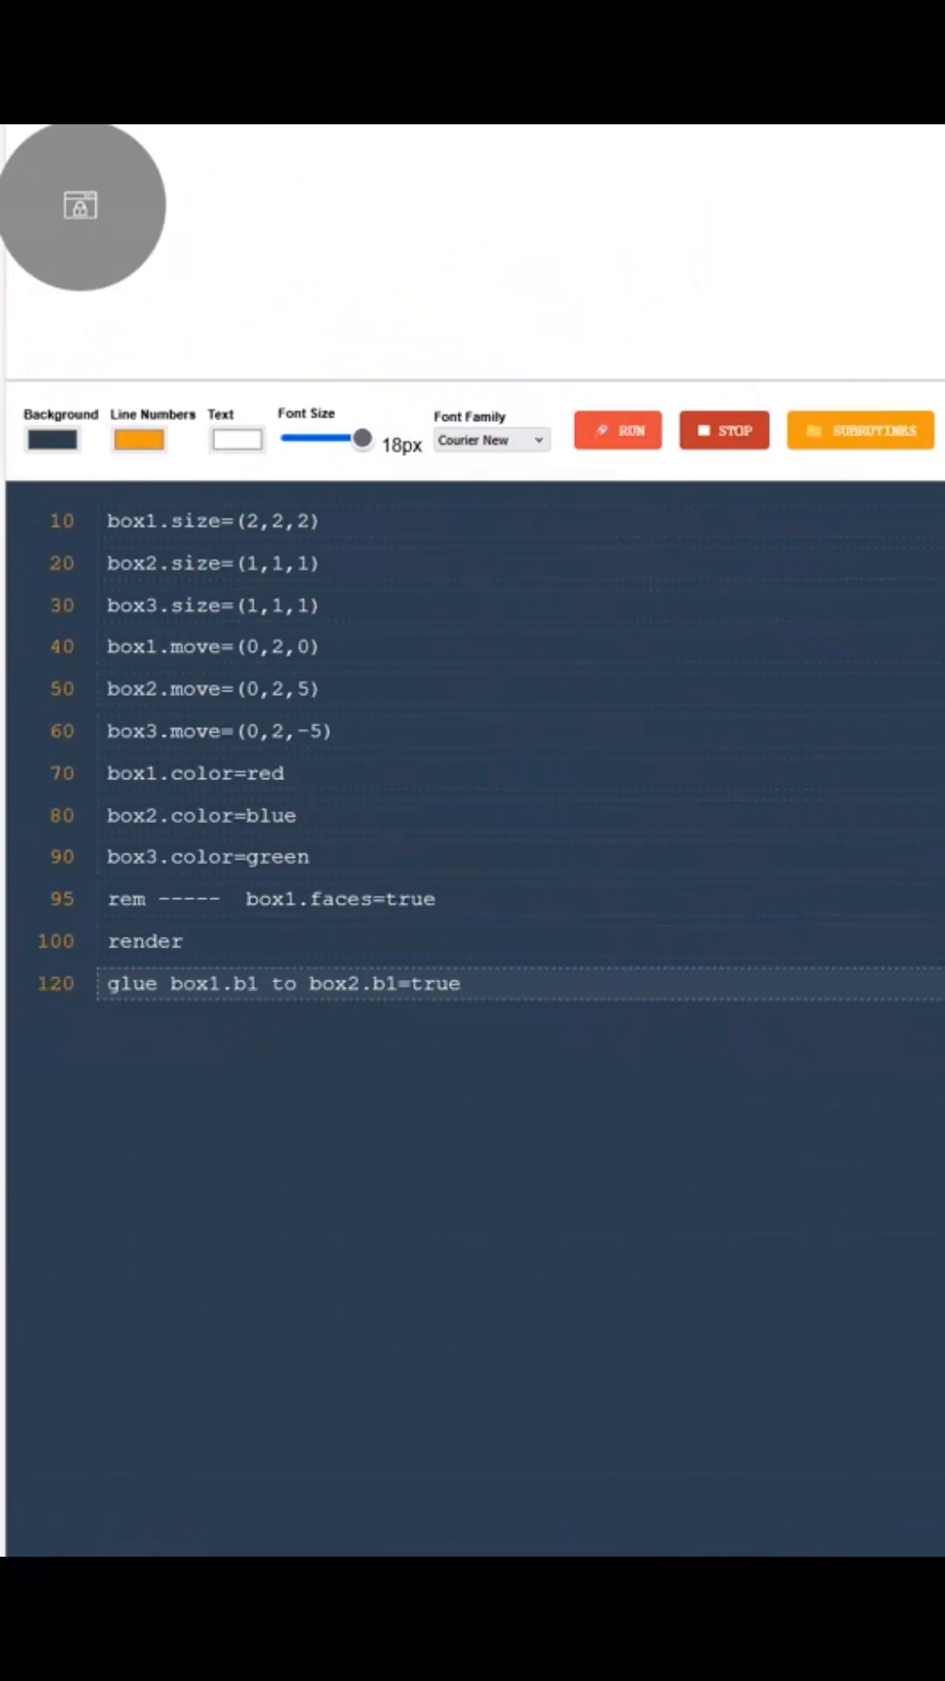
left_click(460, 982)
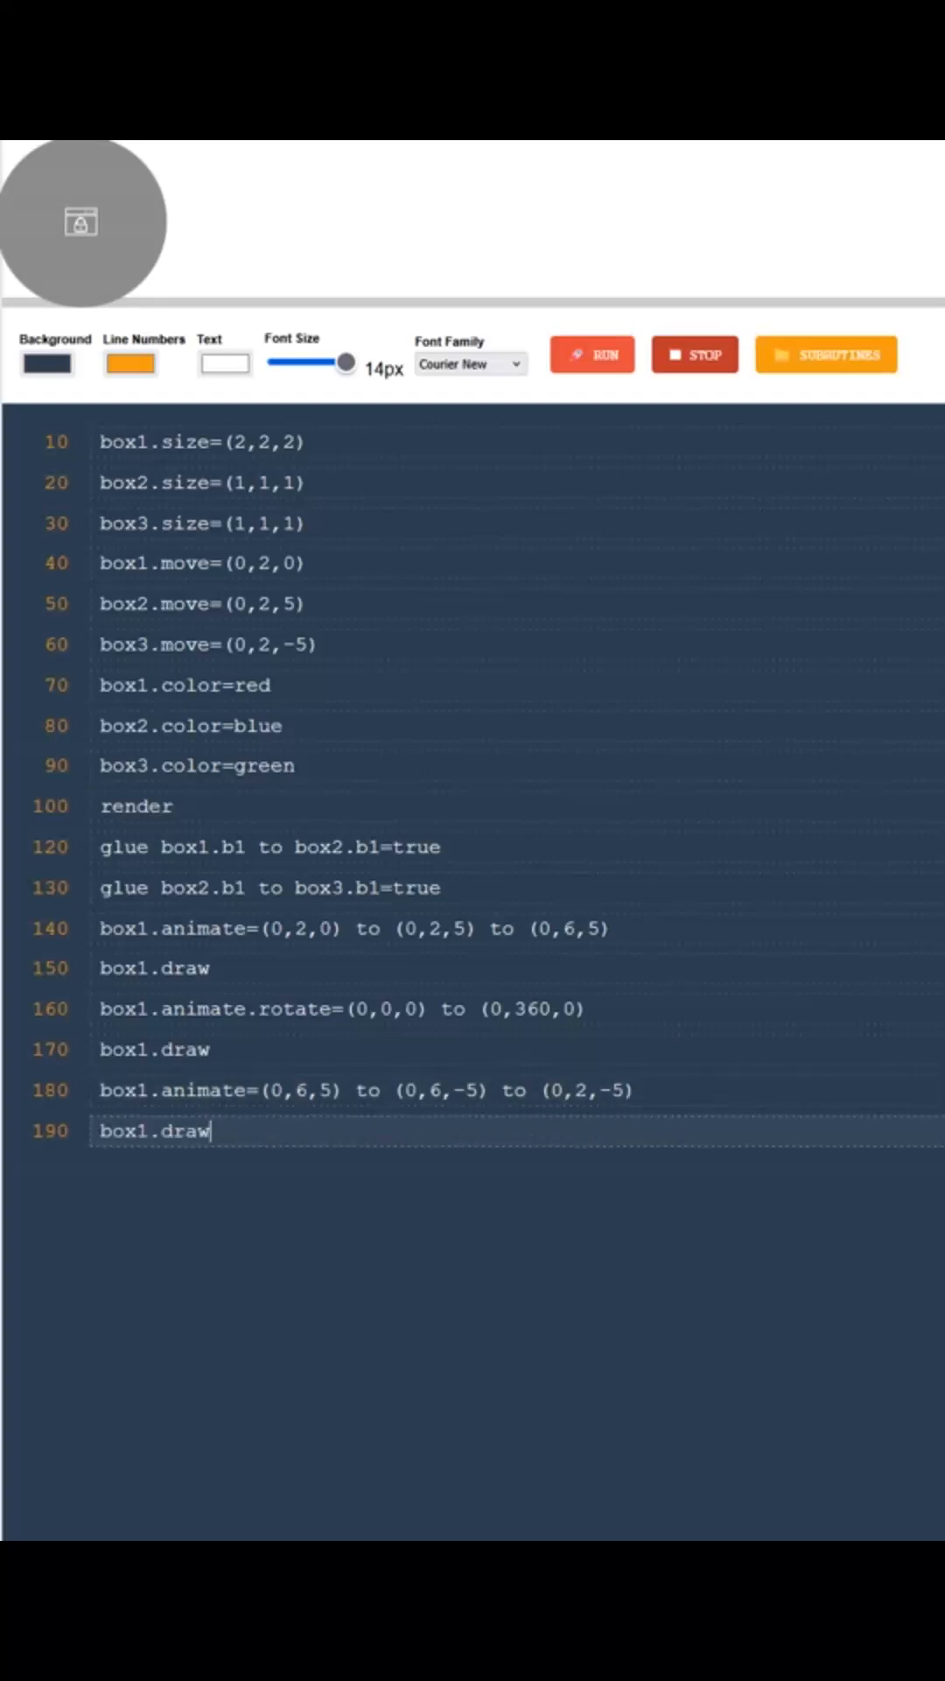
Rotate box1 from (0,0,0) to (0,-360,0), draw it, then animate it from (0,2,-5) back to (0,2,0)
type("box1.animate.rotate=(0,0,0) to (0,-360,0)")
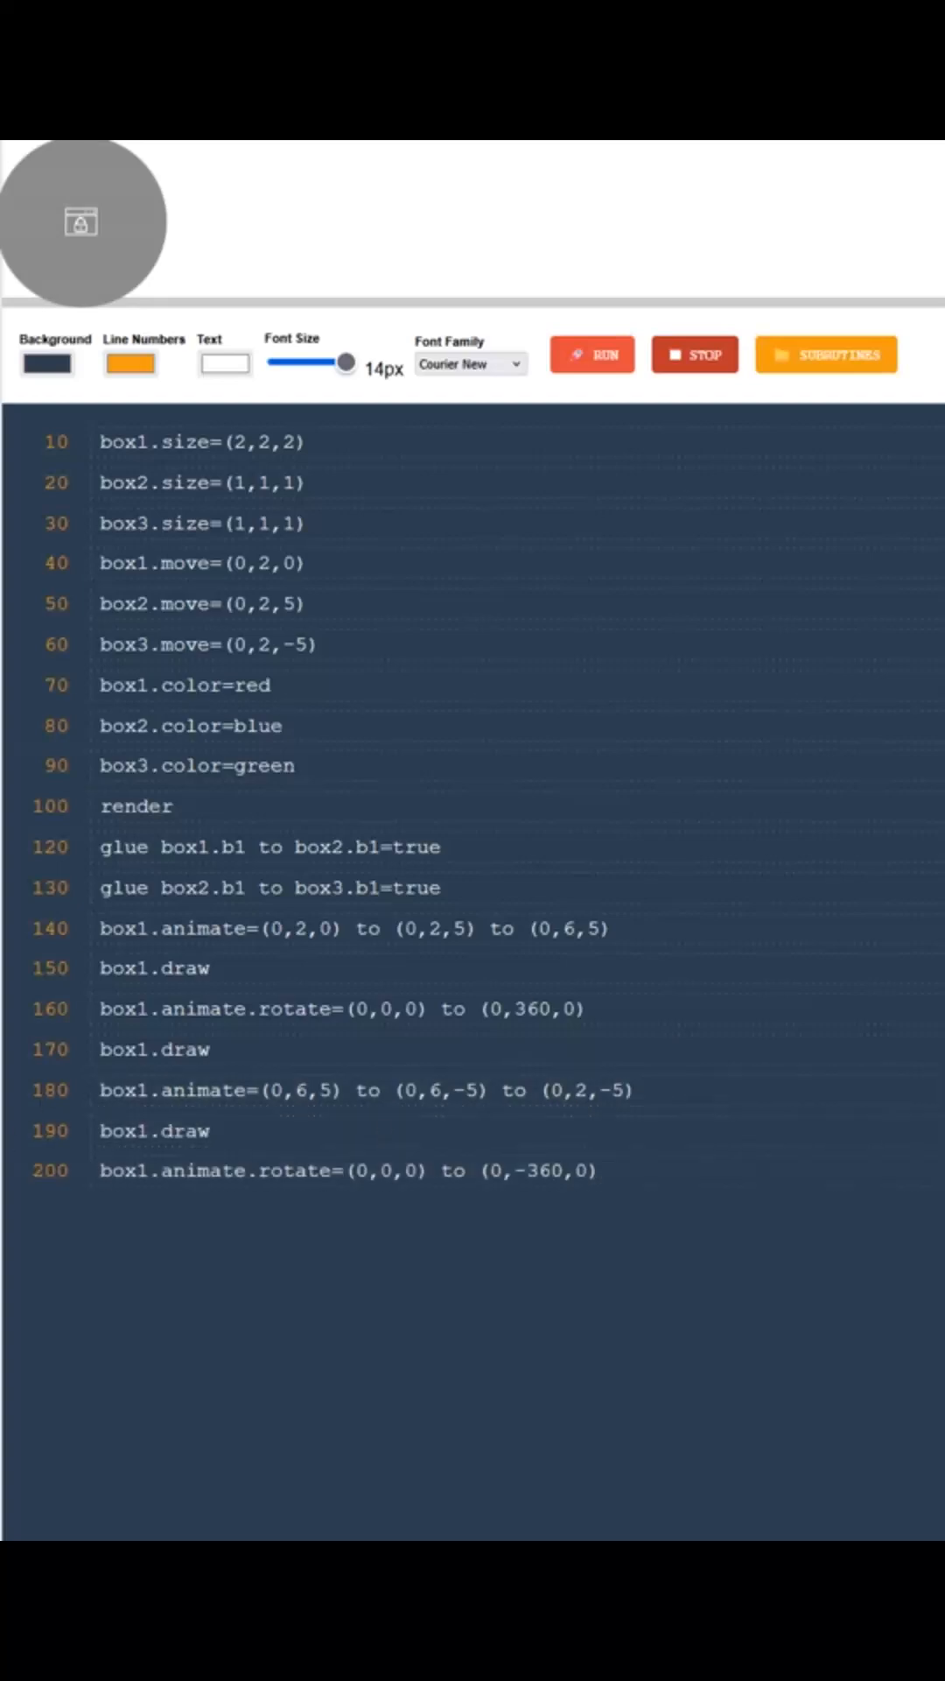
type("box1.draw")
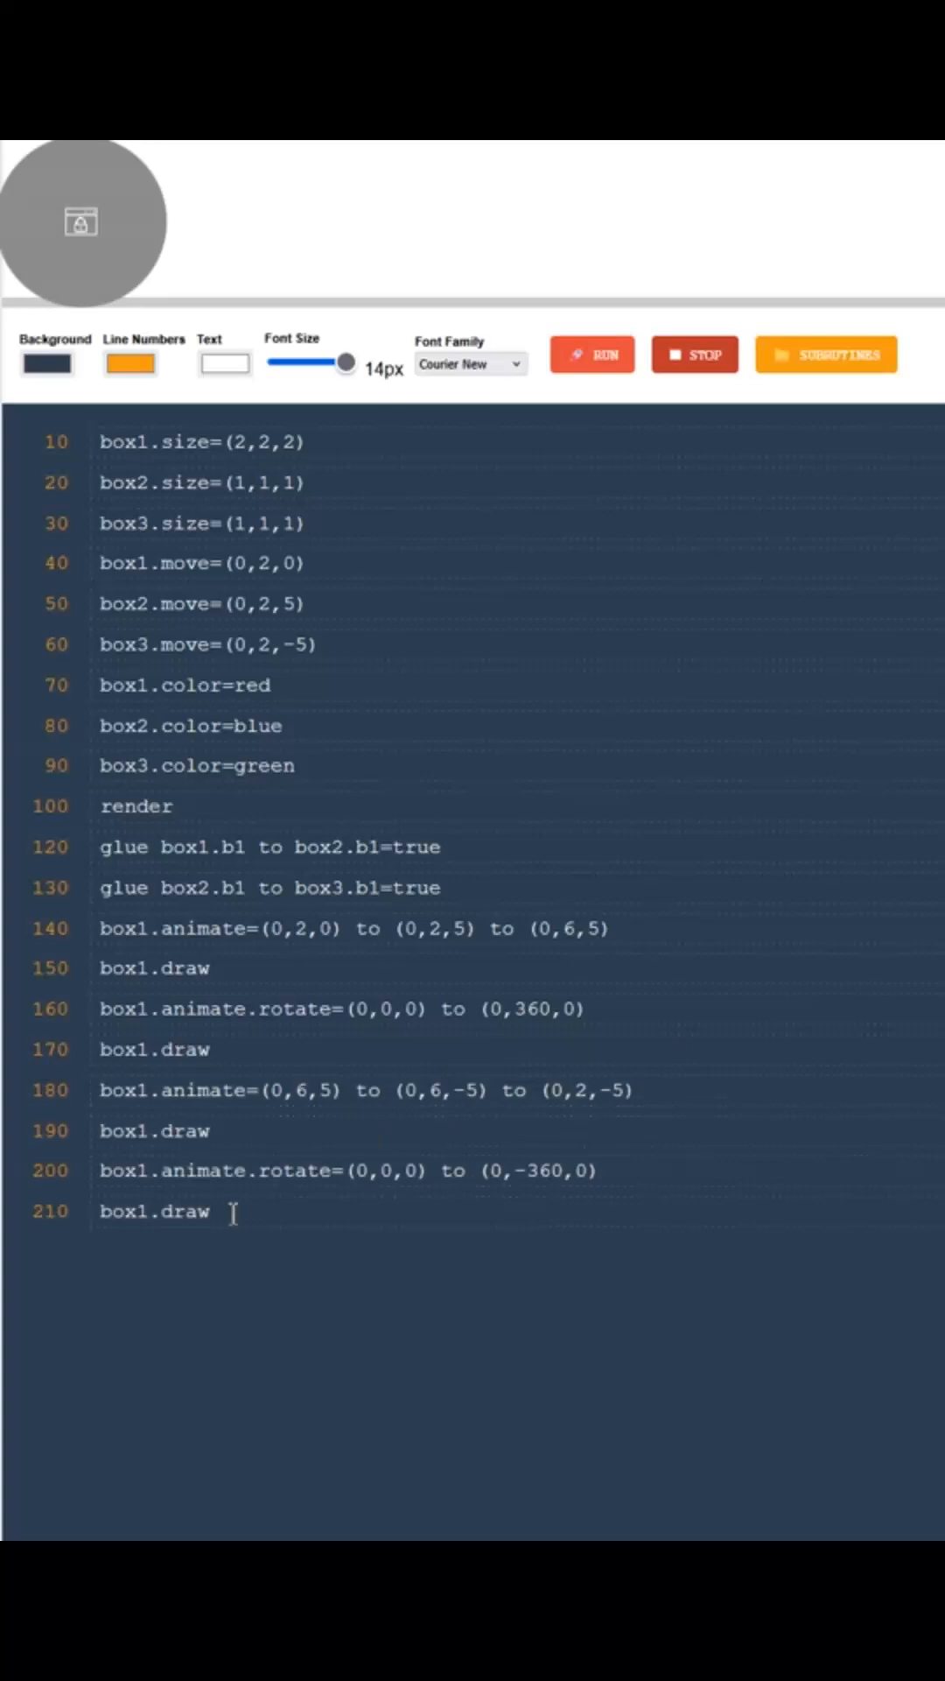
type("box1.animate=(0,2,-5) to (0,2,0)")
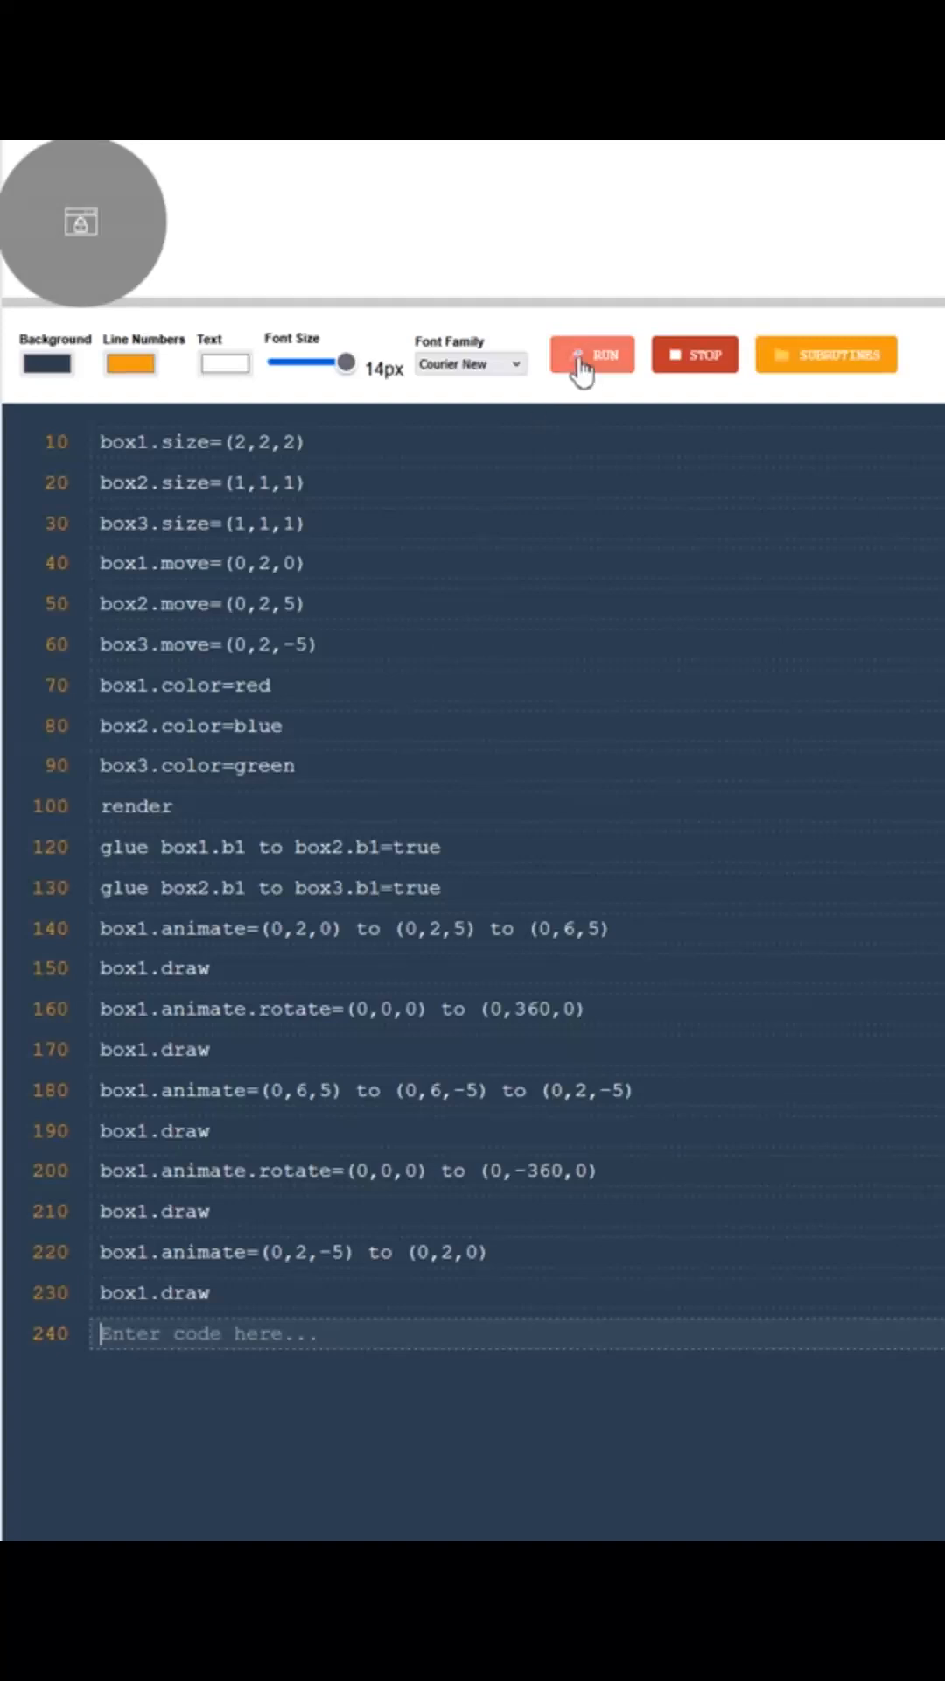
Run the program and replay the three-box animation several times over the grid
left_click(593, 354)
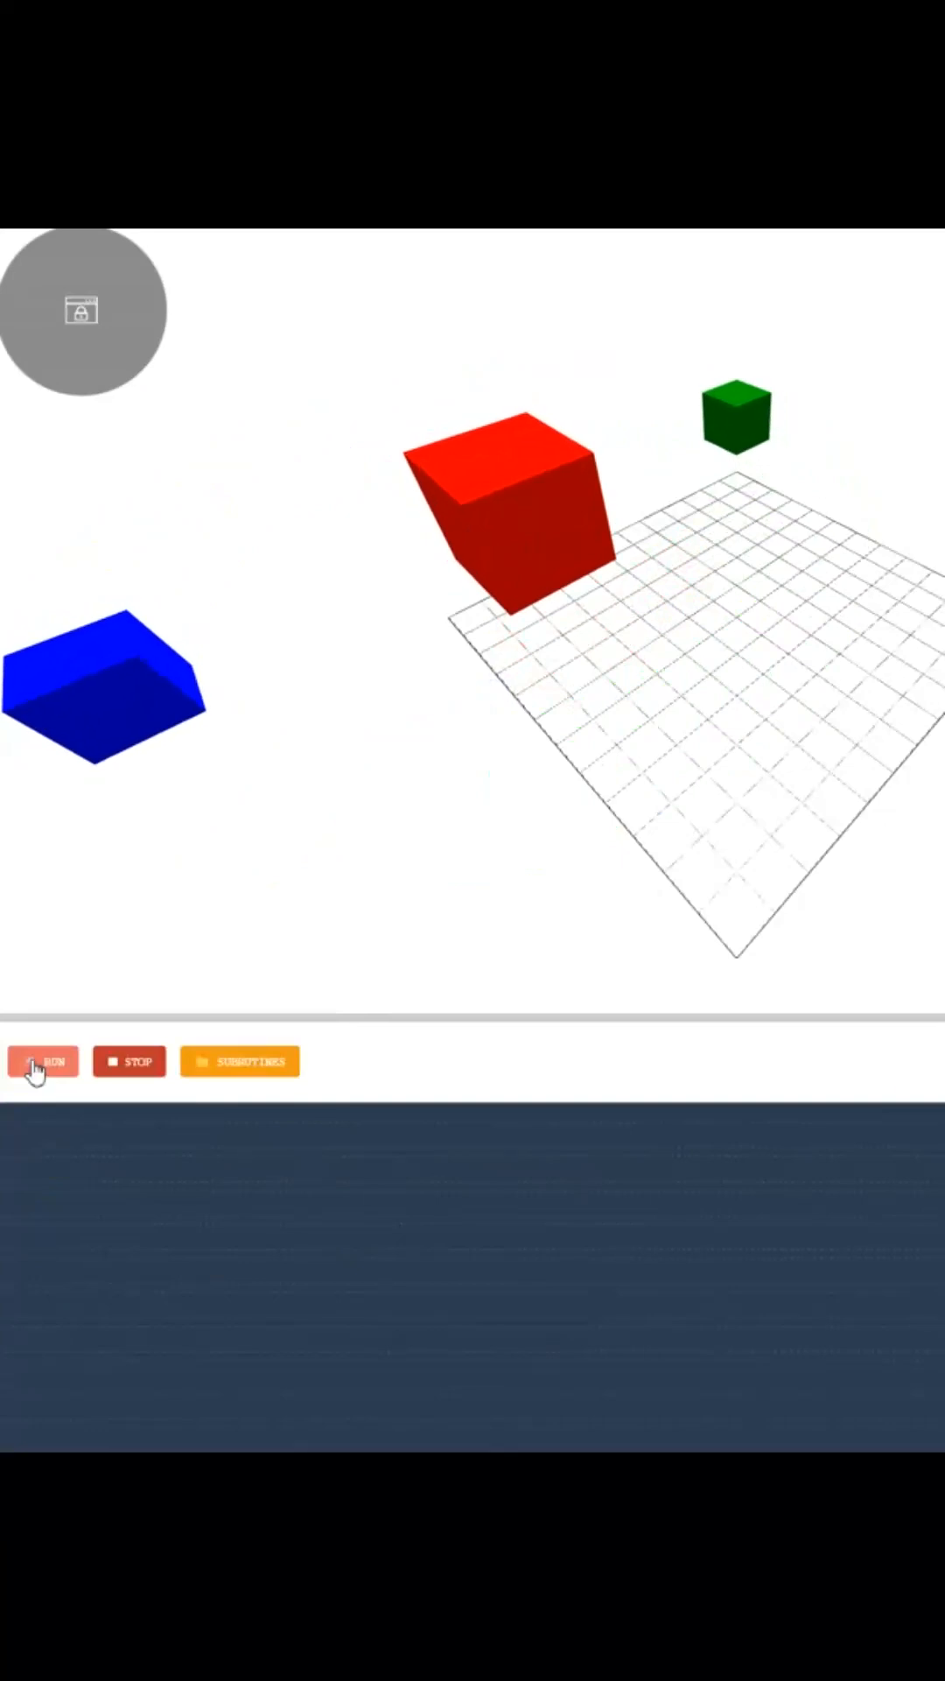
left_click(42, 1061)
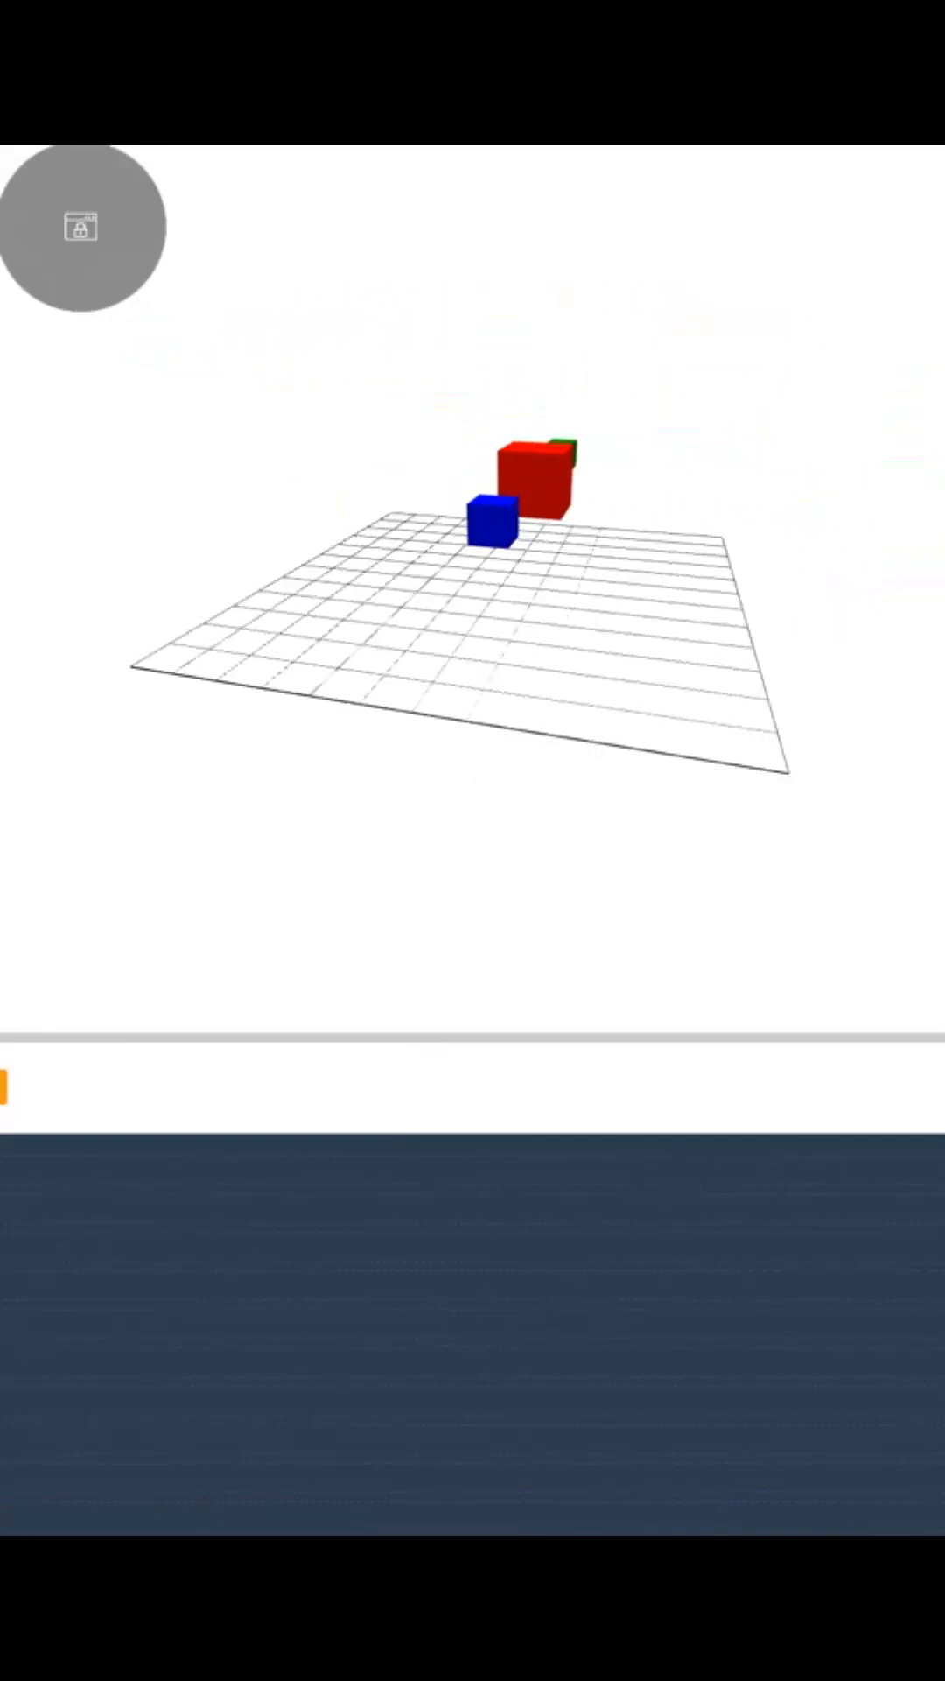
left_click(42, 1061)
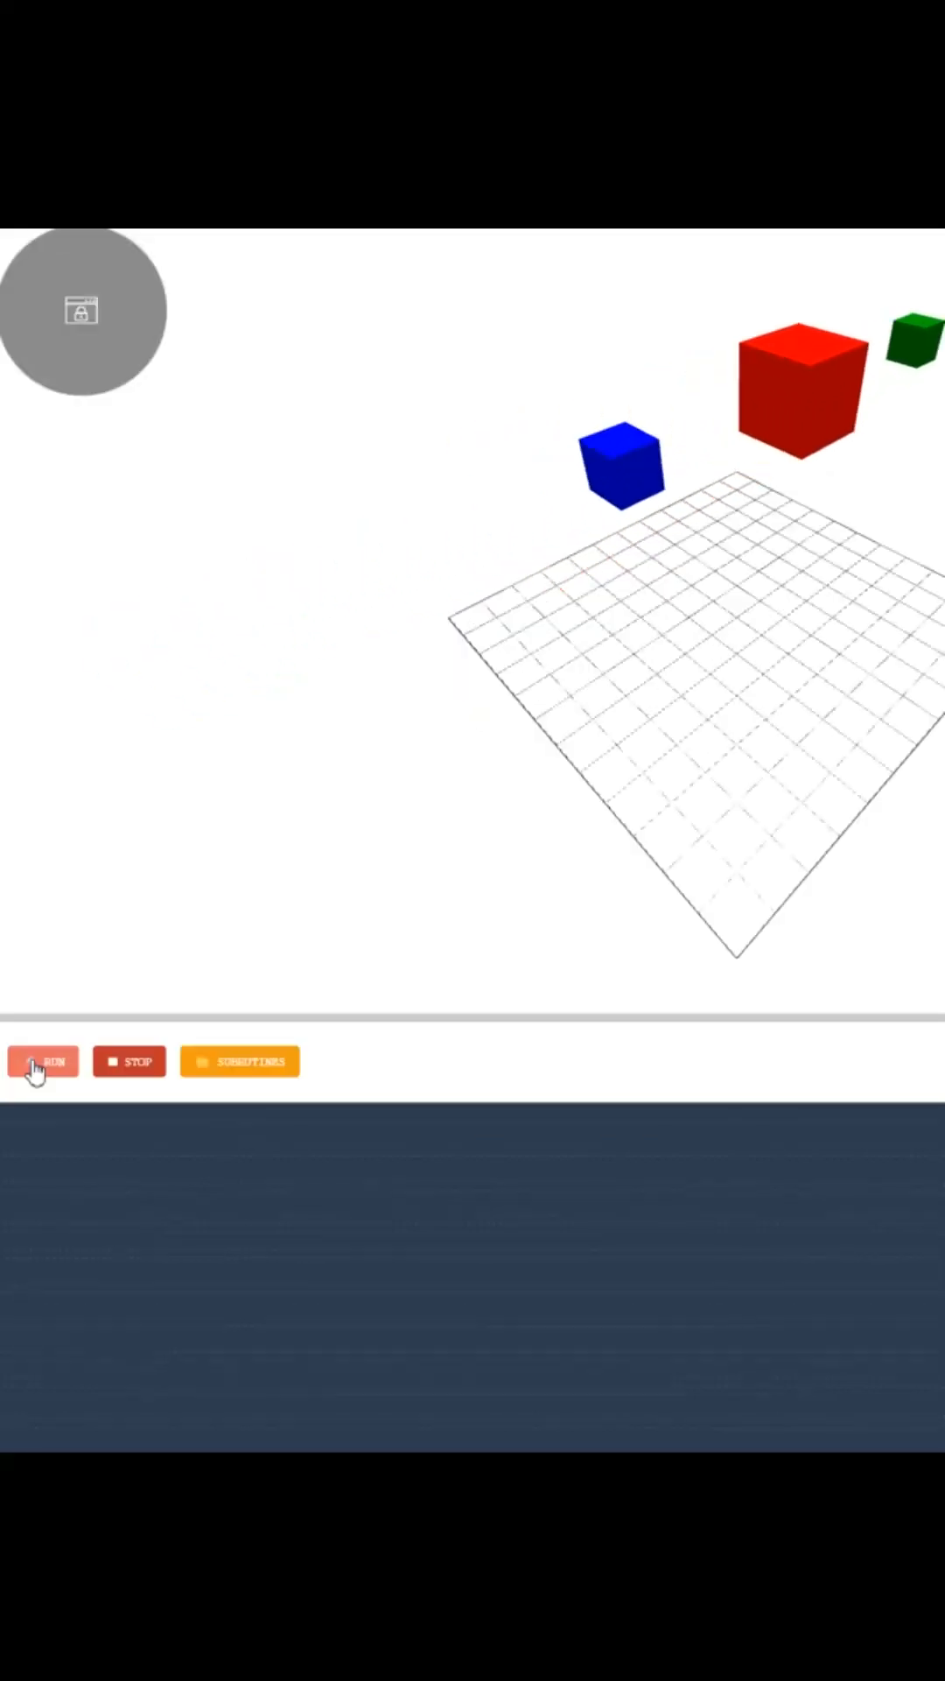
left_click(42, 1061)
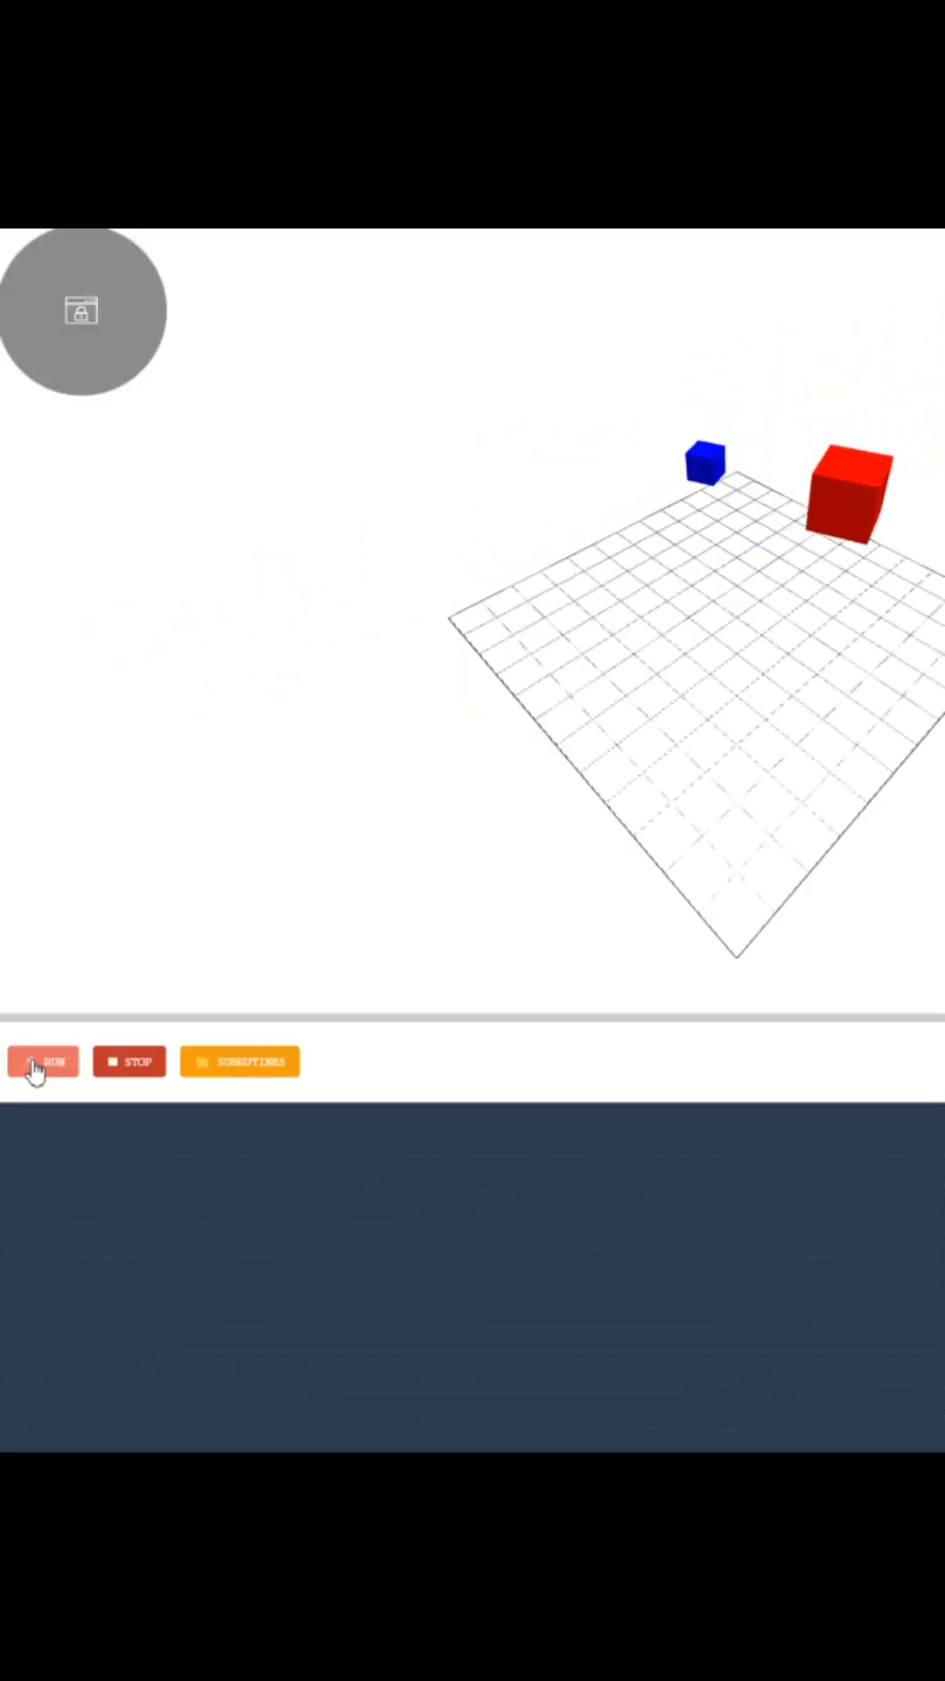
left_click(42, 1061)
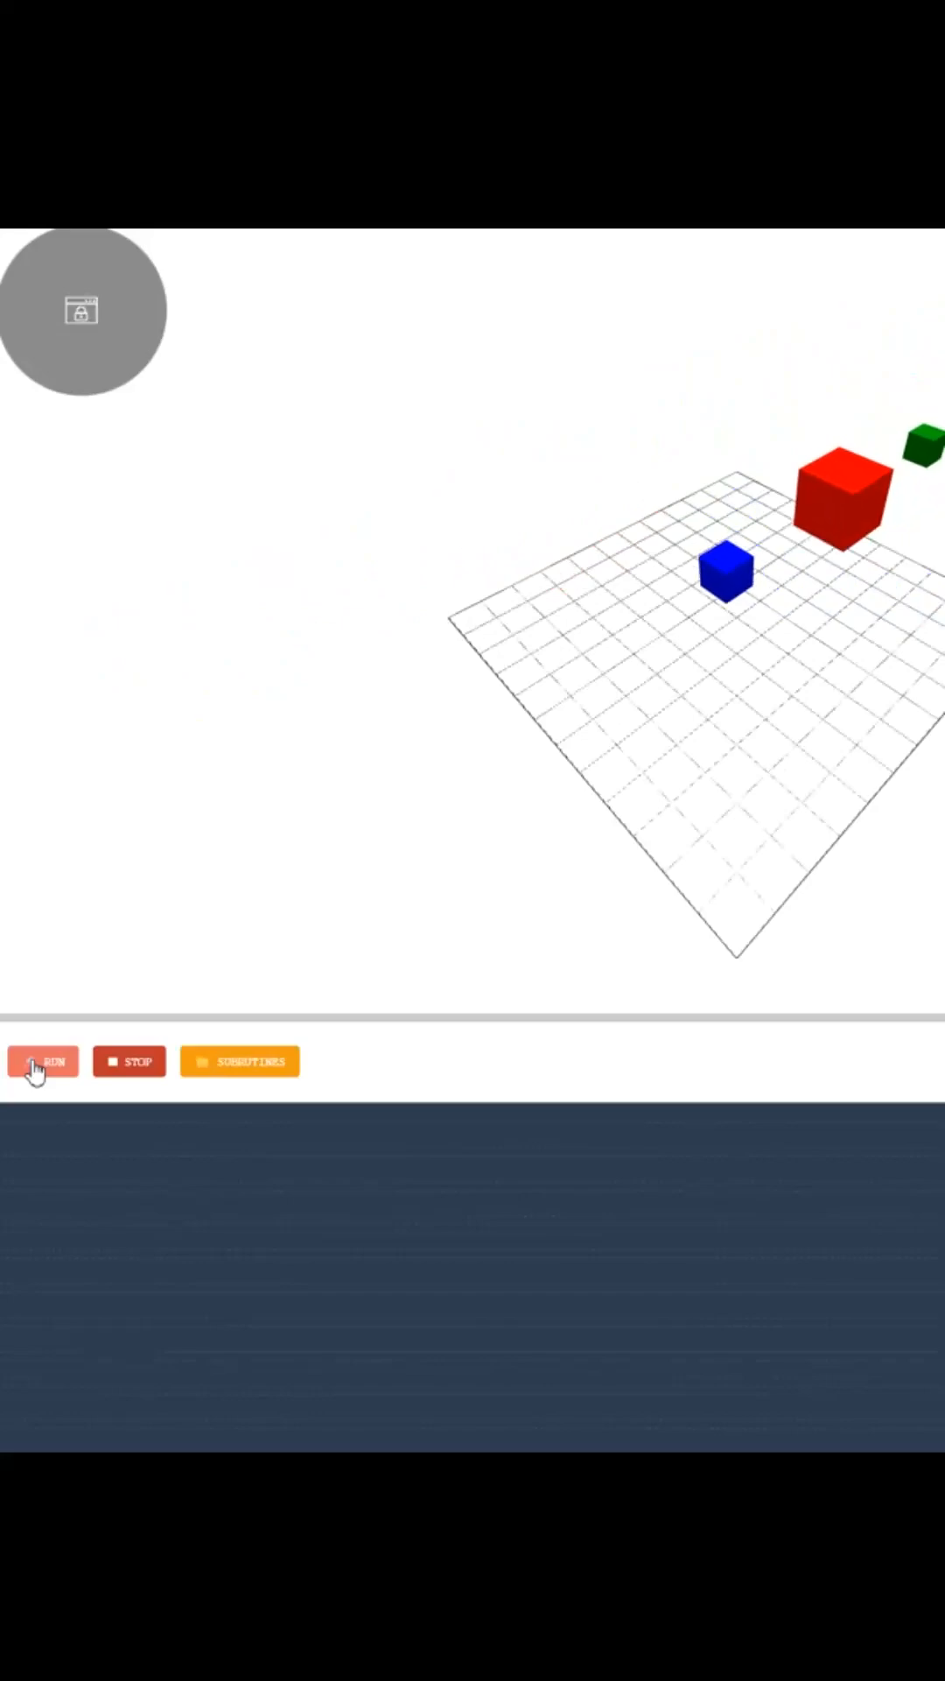